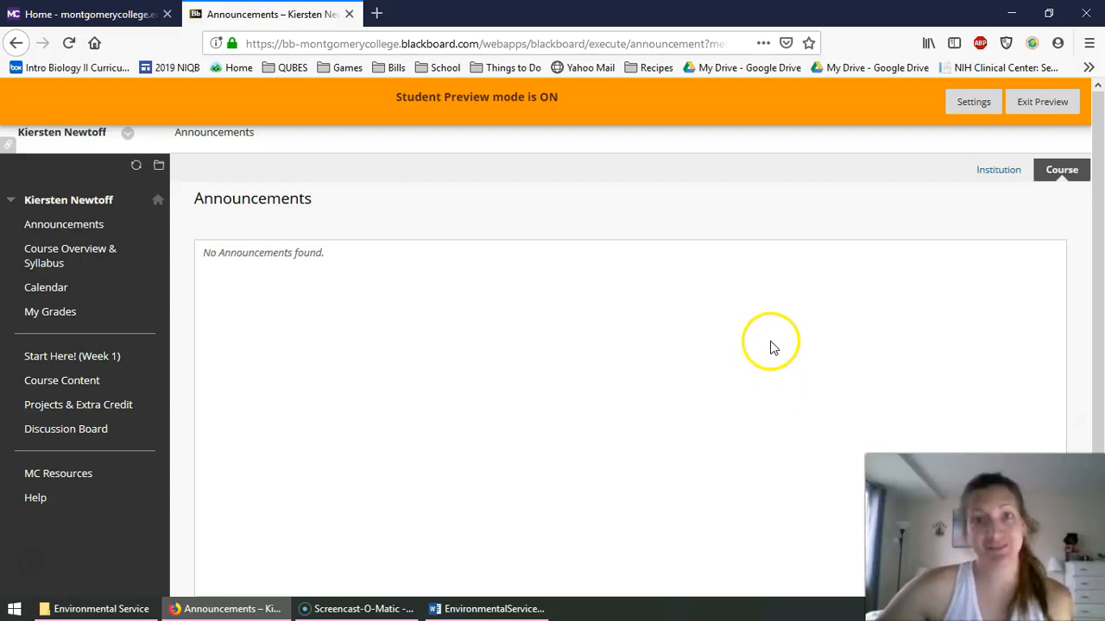
mouse_move(315, 353)
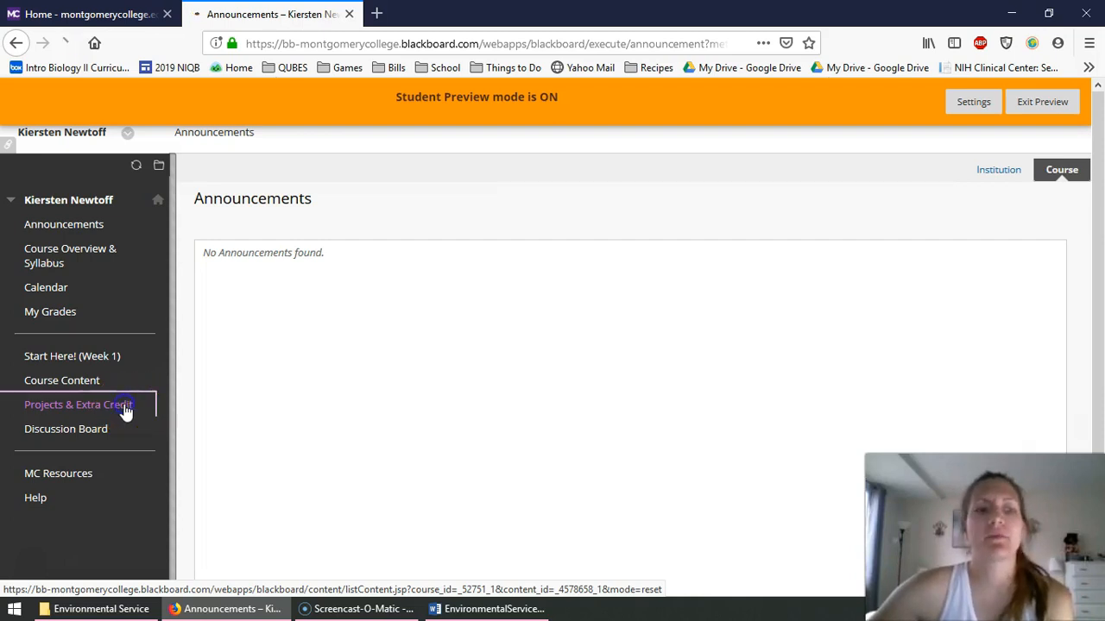
- Open Projects & Extra Credit to reach the Environmental Service Activity folder
left_click(79, 405)
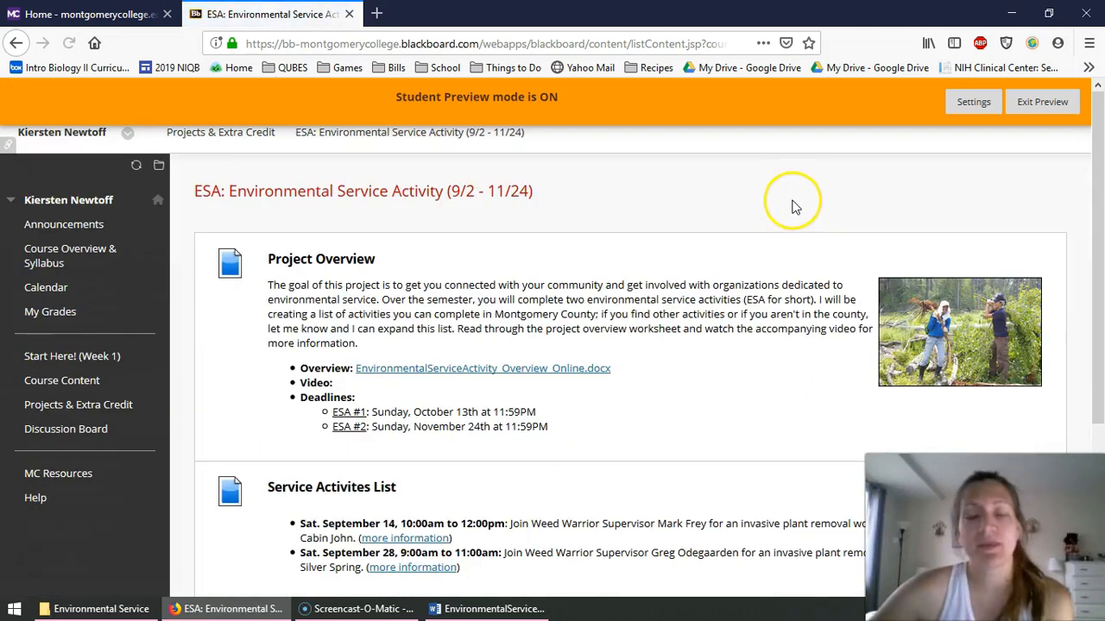
mouse_move(789, 203)
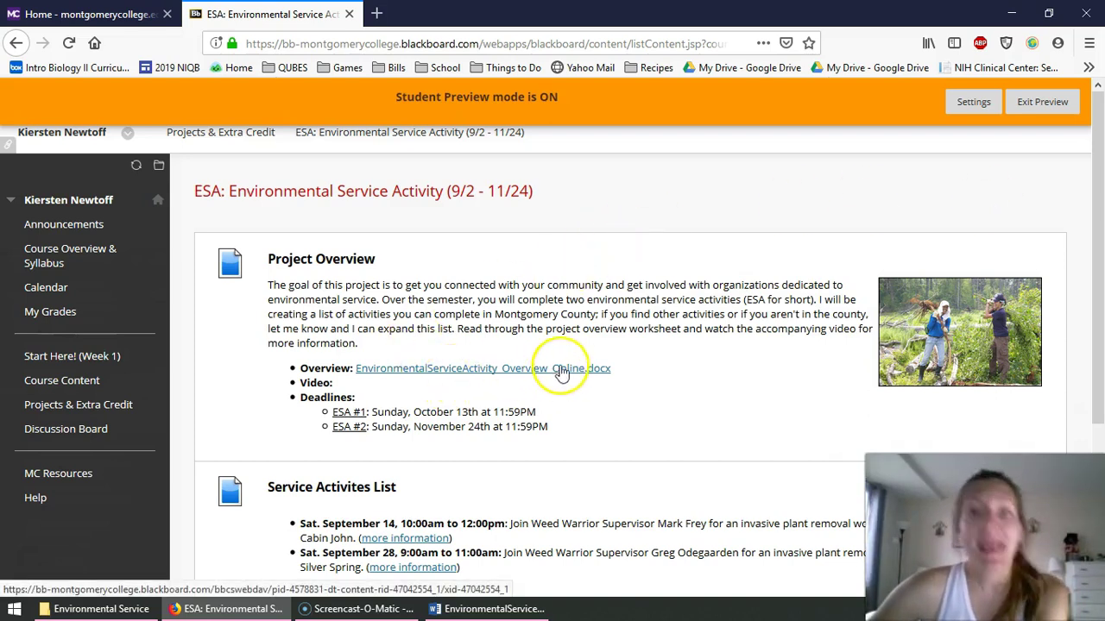
mouse_move(741, 376)
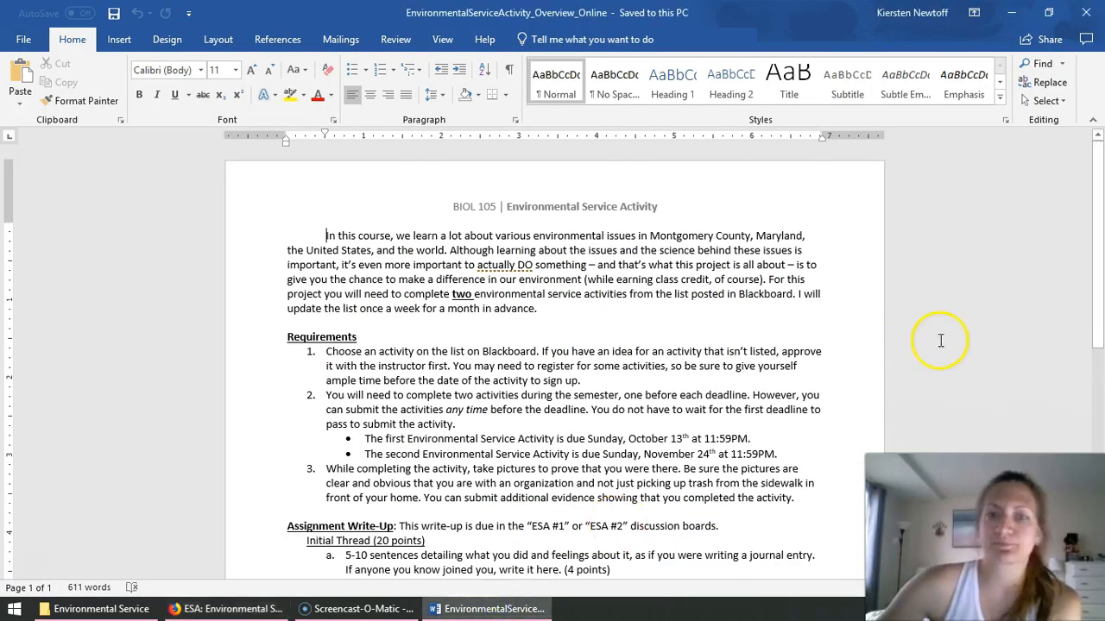
mouse_move(569, 331)
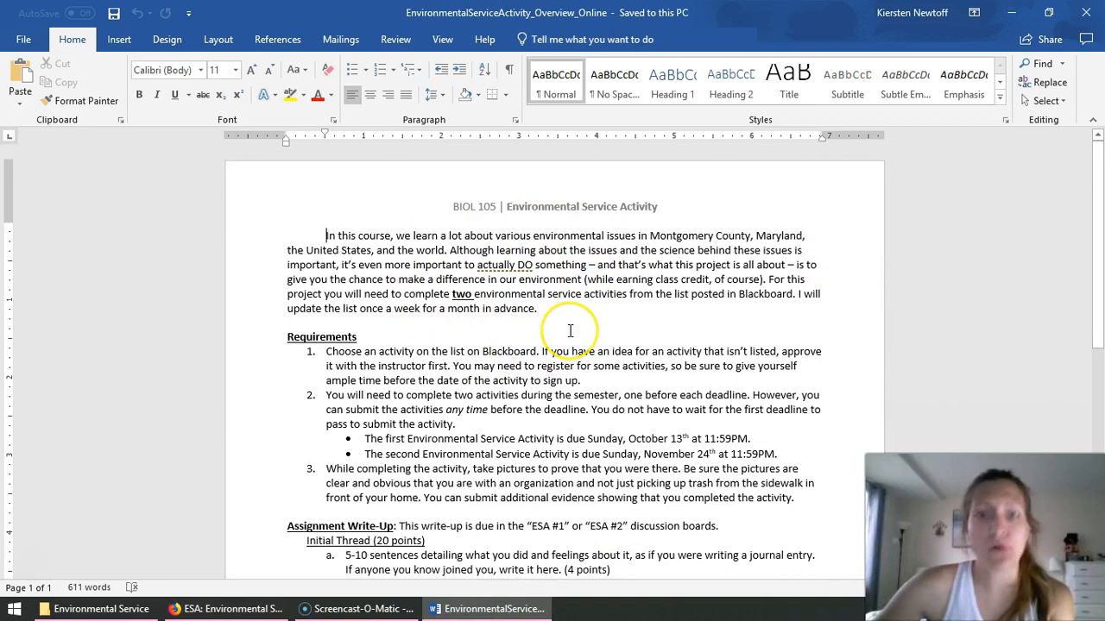
- Scroll the Word handout through Requirements to the Initial Thread grading criteria
scroll("down", 3)
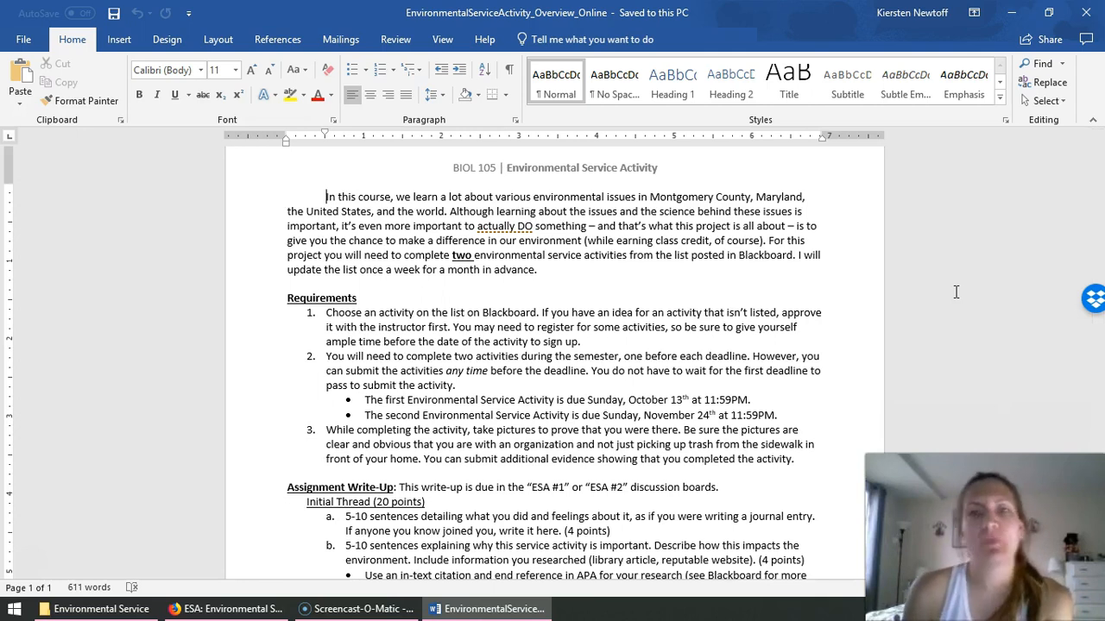
scroll("down", 3)
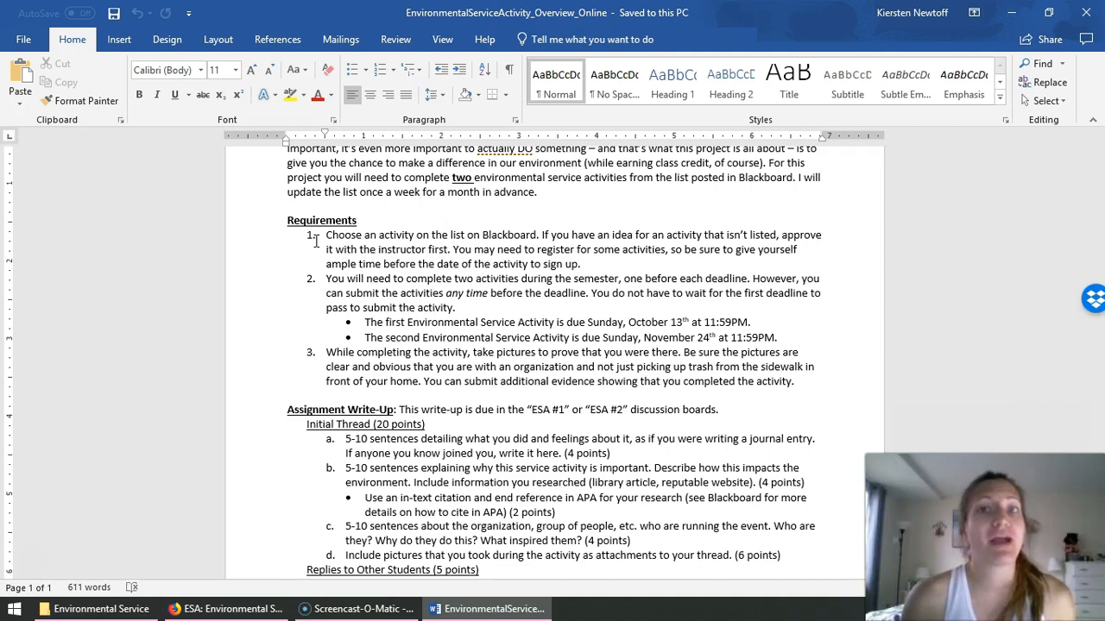
mouse_move(177, 518)
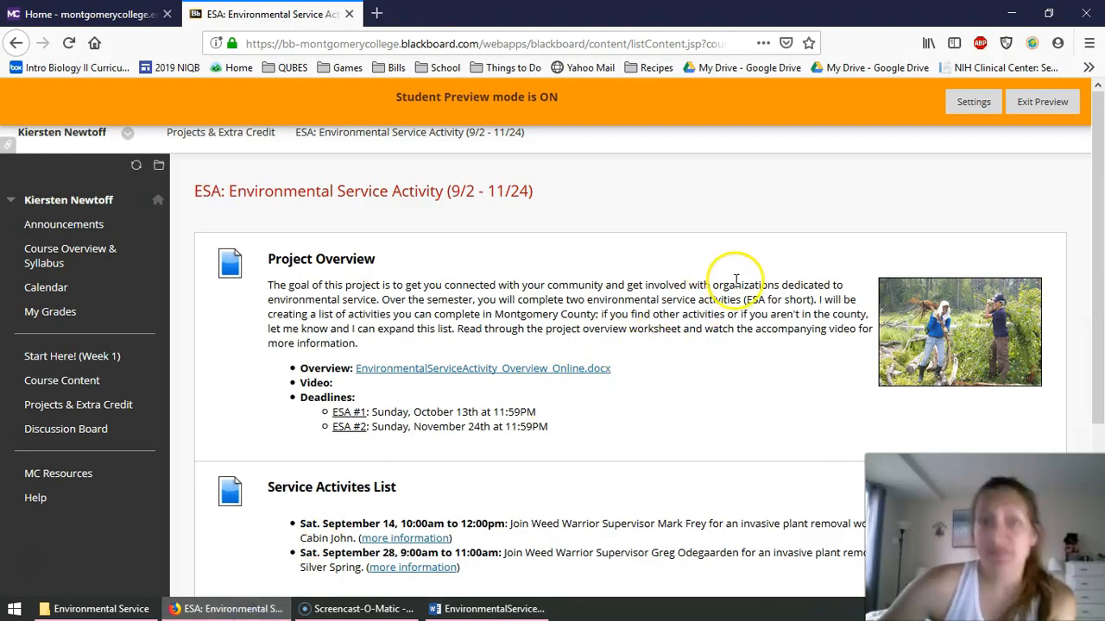
- Scroll the ESA page down to the Service Activities List and ESA #1 and #2 links
scroll("down", 3)
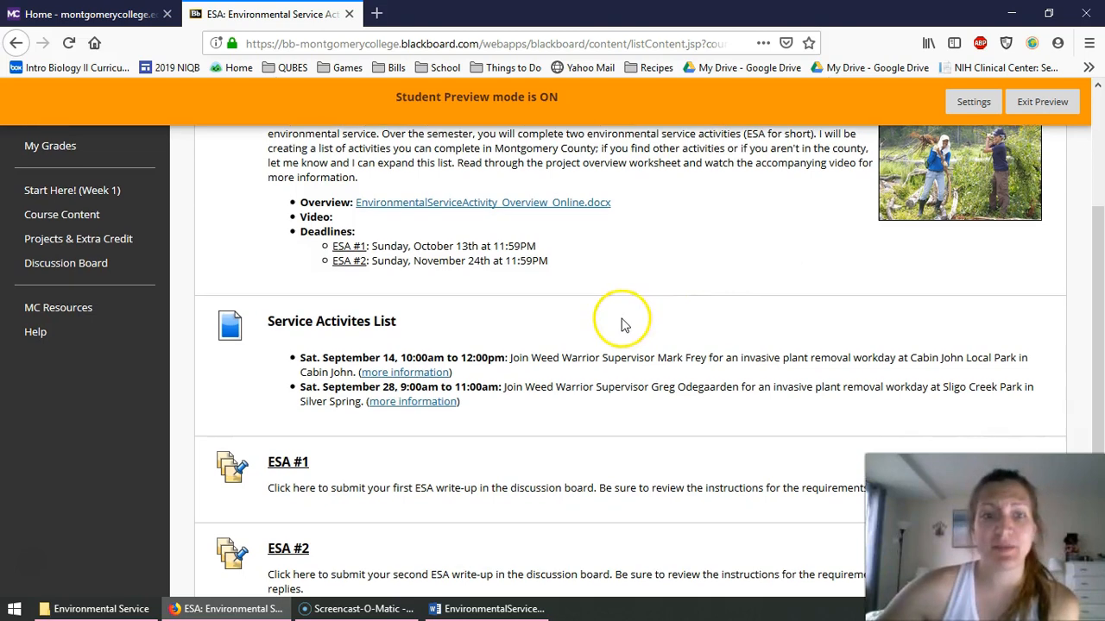
scroll("down", 3)
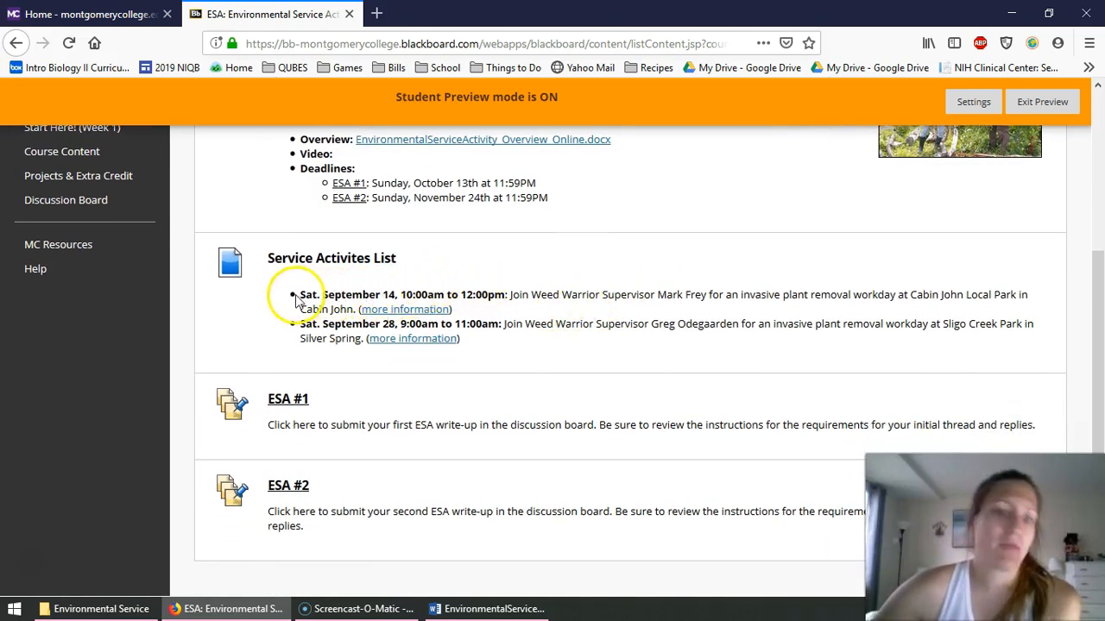
mouse_move(411, 339)
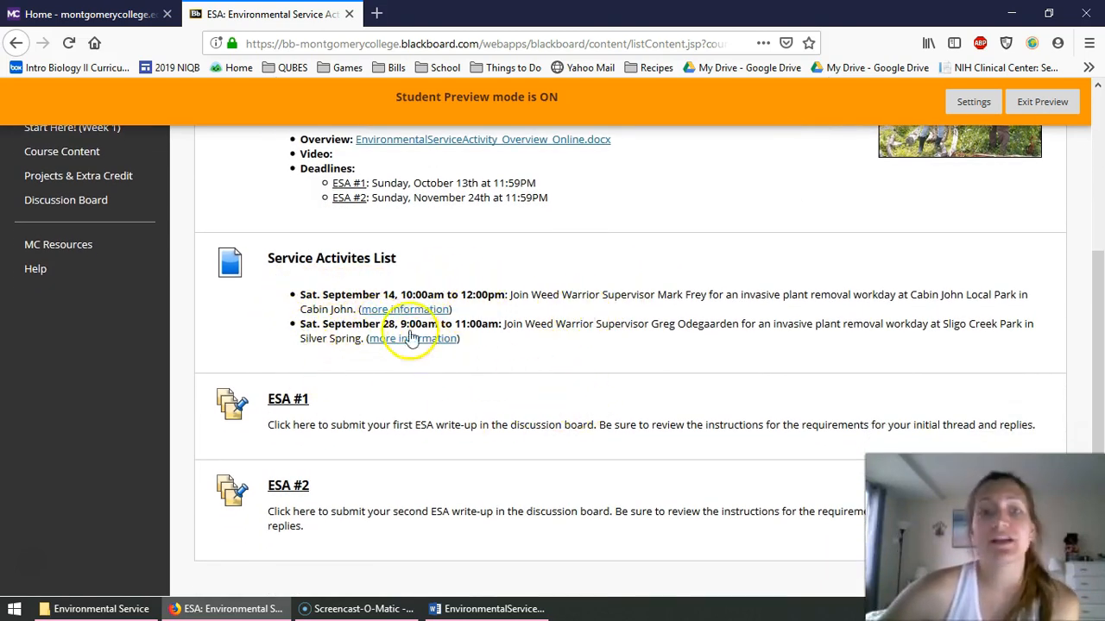
mouse_move(576, 323)
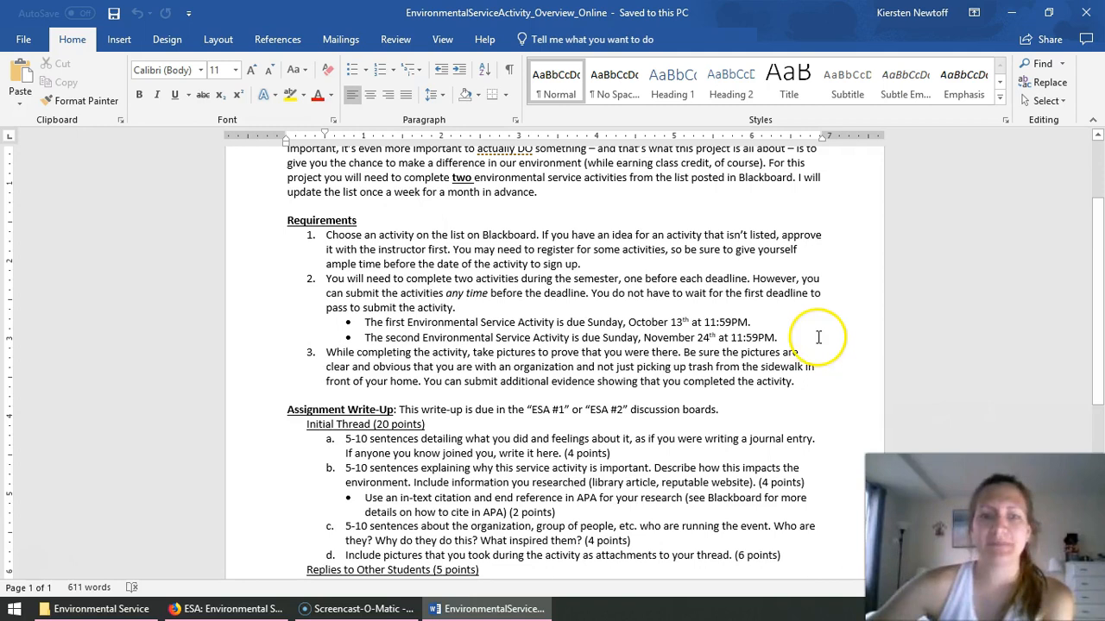
- Scroll the Word handout past Initial Thread to the Replies to Other Students criteria
scroll("down", 3)
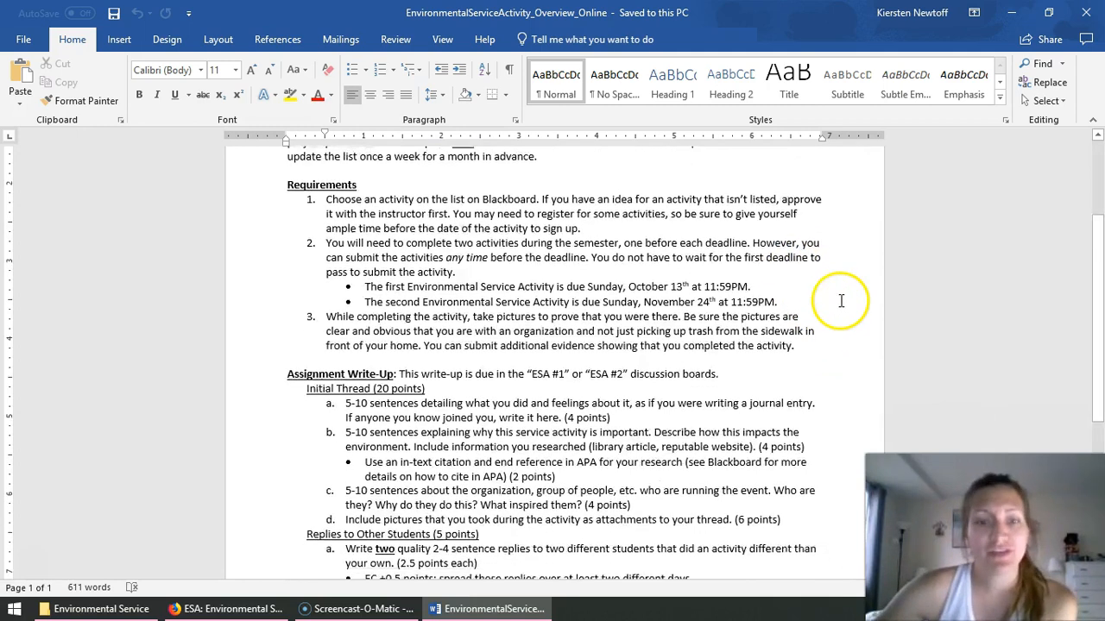
scroll("down", 3)
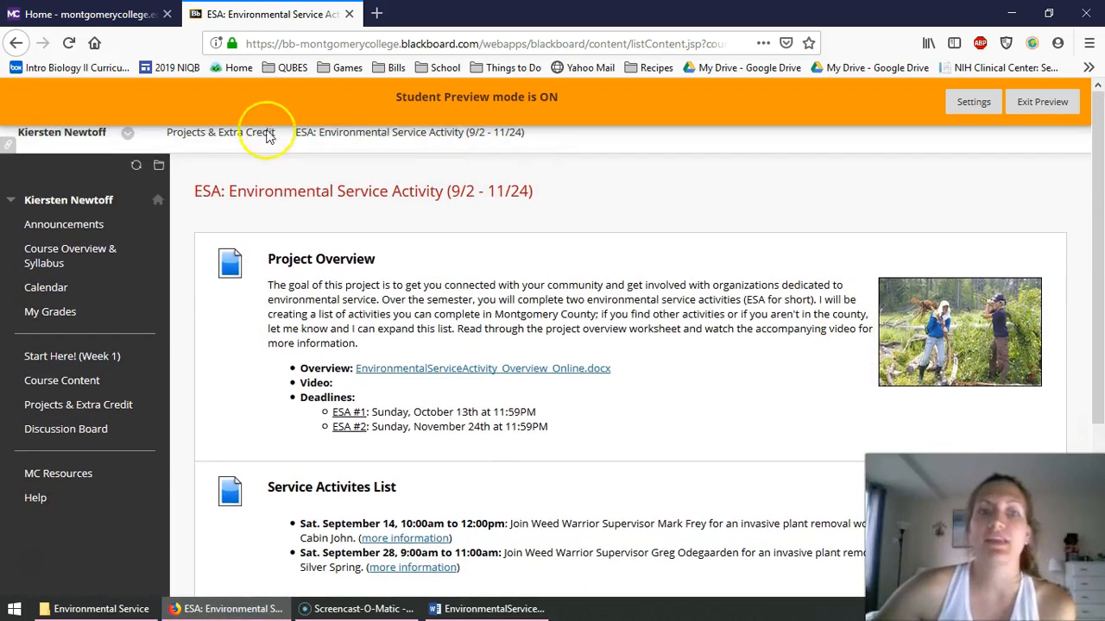
- Scroll down the ESA page and open the ESA #1 discussion board
scroll("down", 3)
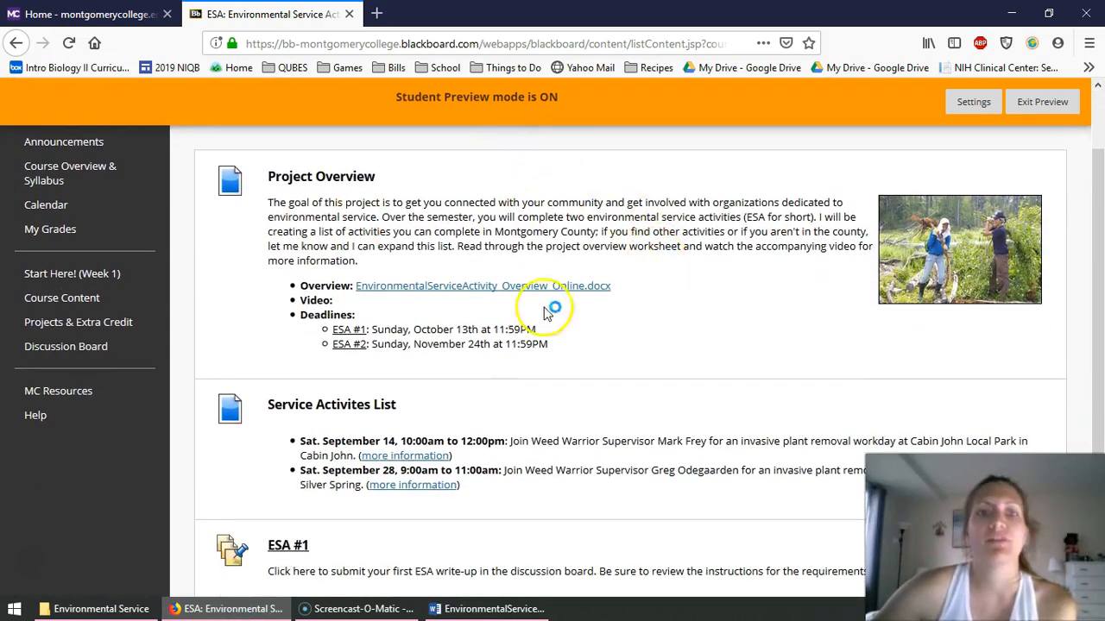
scroll("down", 3)
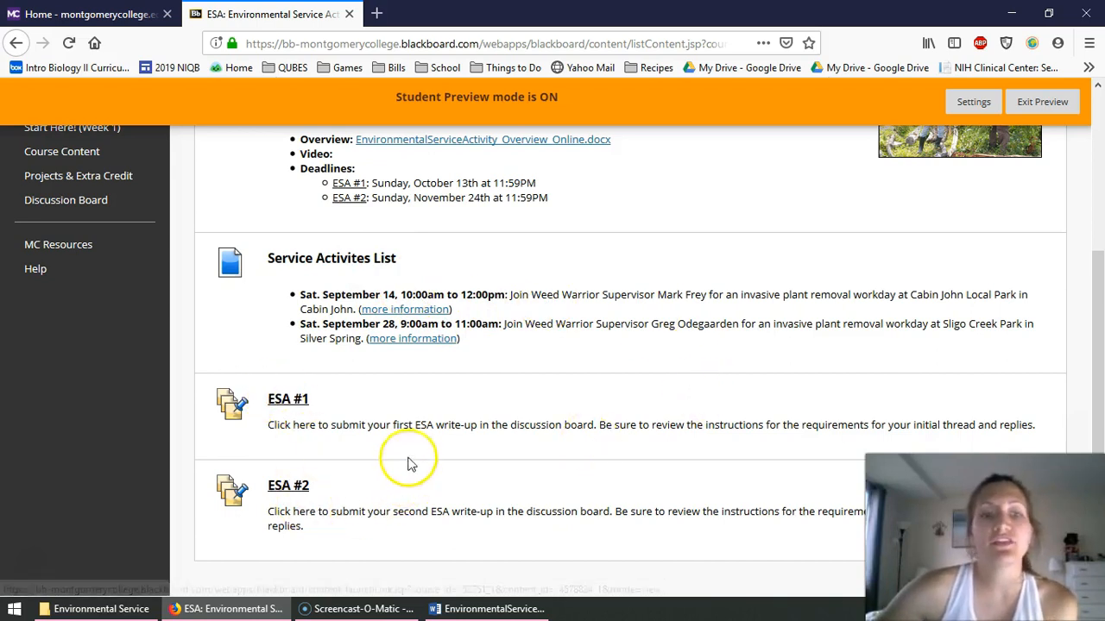
mouse_move(359, 403)
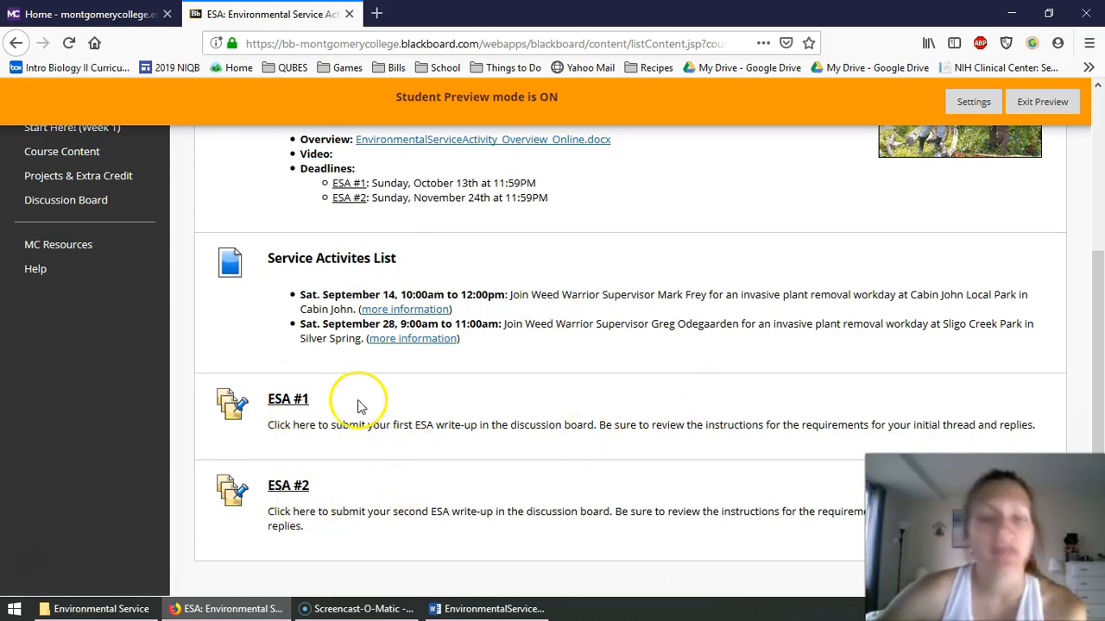
left_click(288, 398)
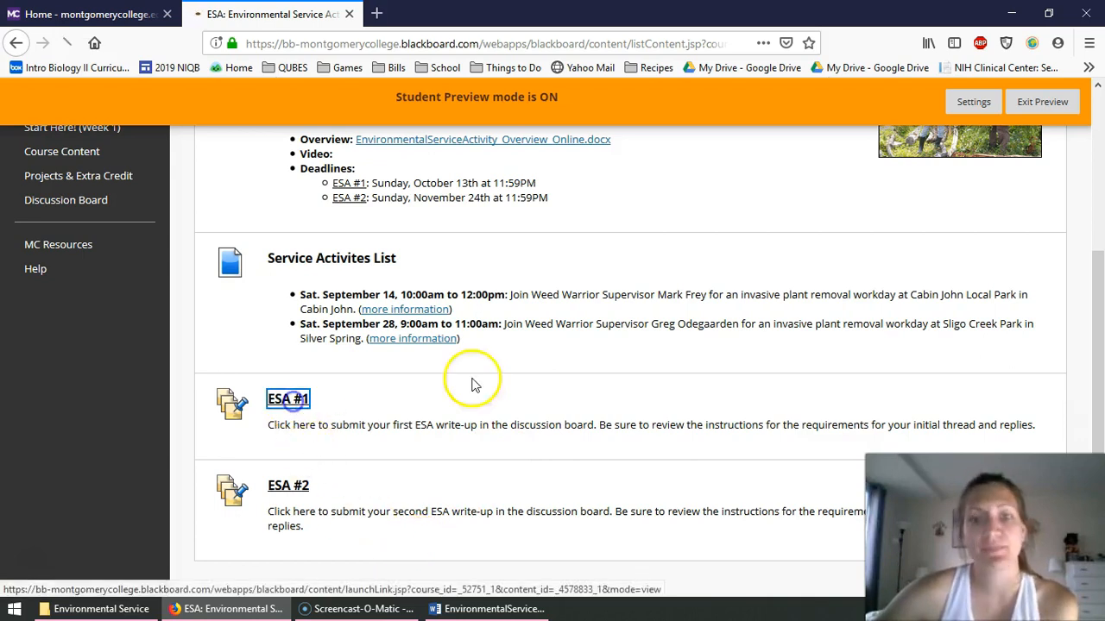
left_click(287, 399)
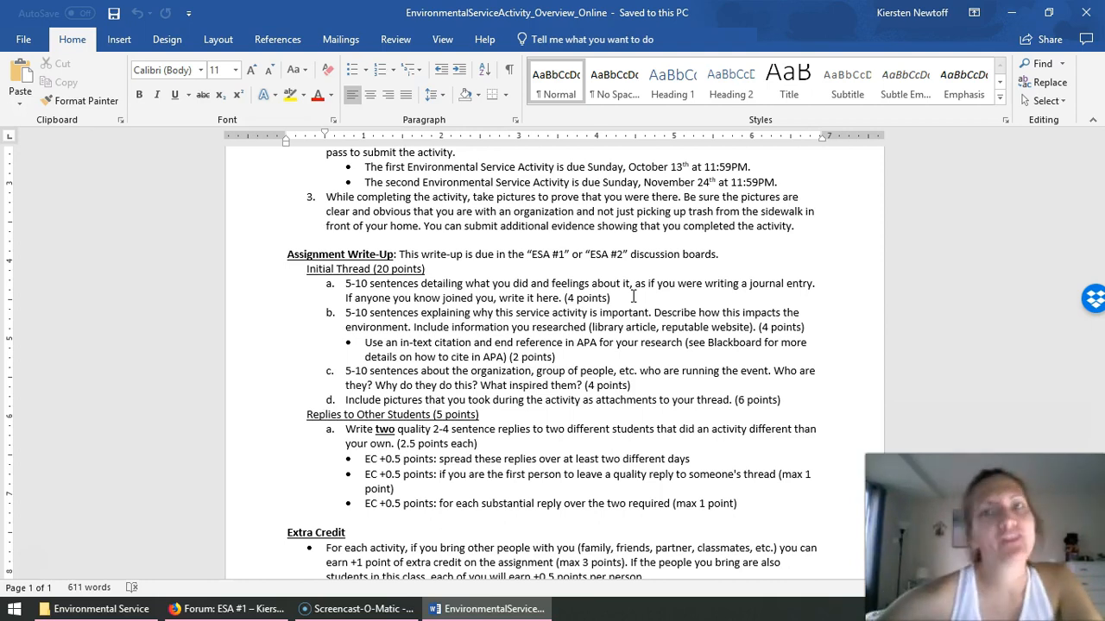
- Scroll the Word handout down to the three Extra Credit bullets, including +2 points
scroll("down", 3)
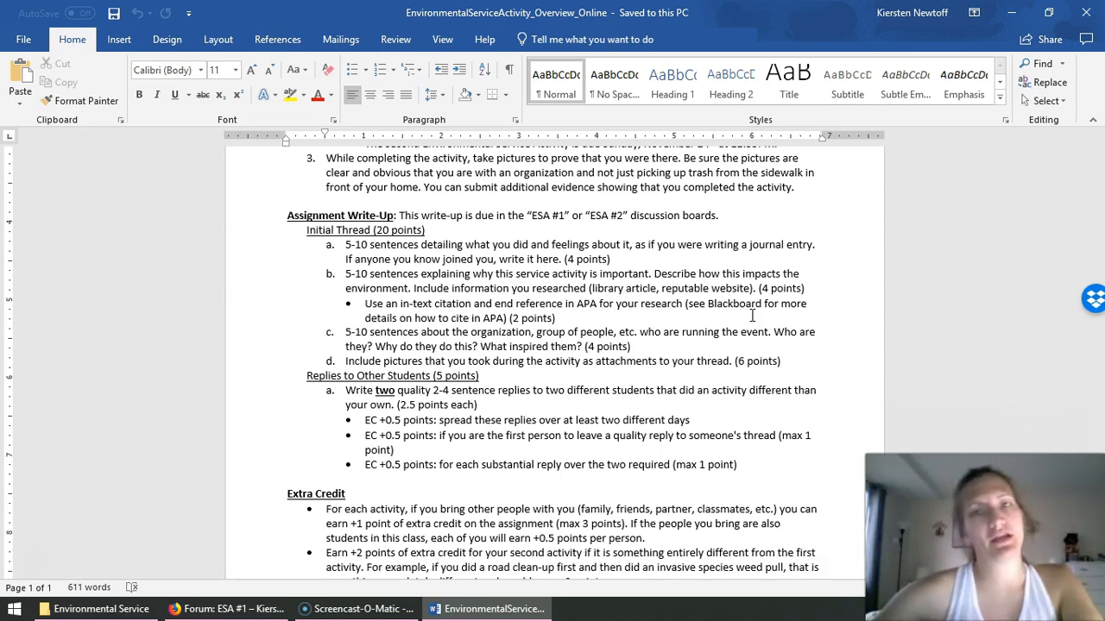
mouse_move(730, 309)
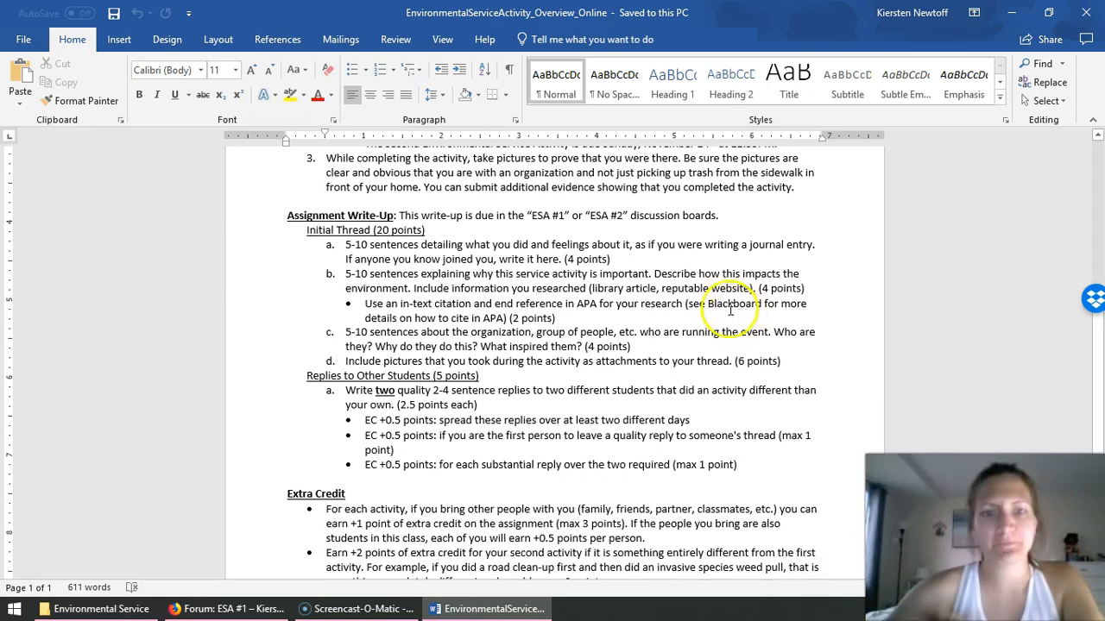
scroll("down", 3)
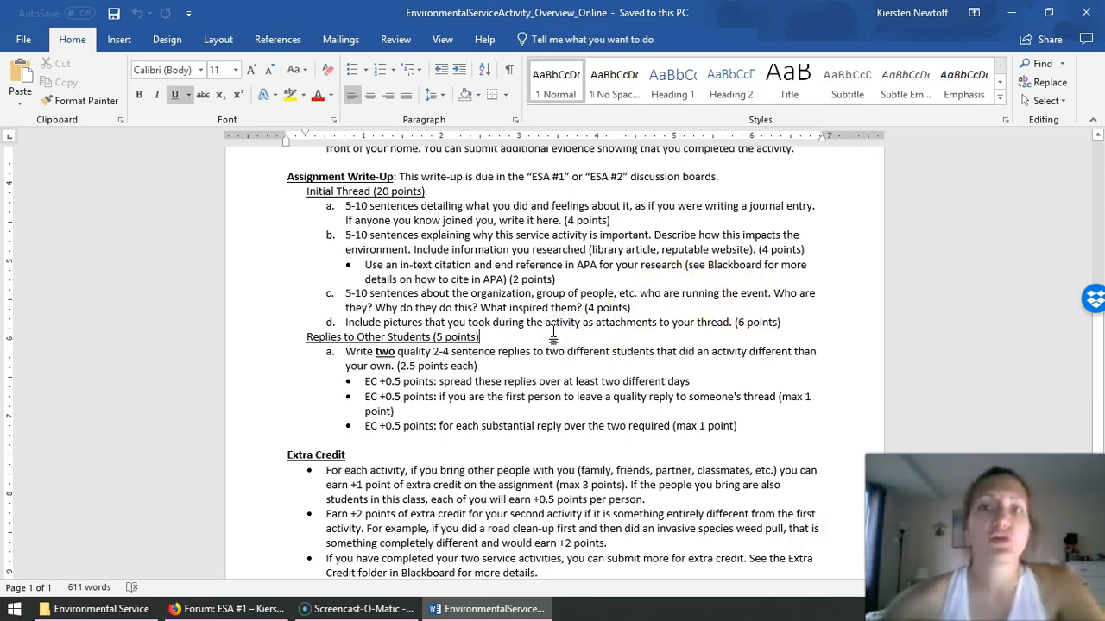
mouse_move(765, 330)
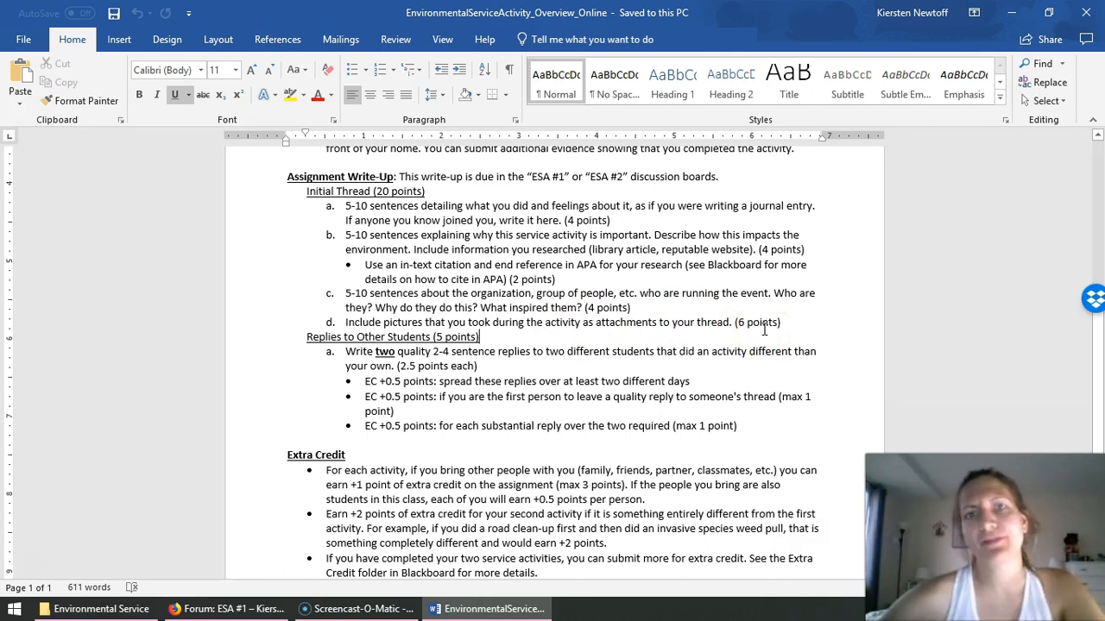
mouse_move(823, 327)
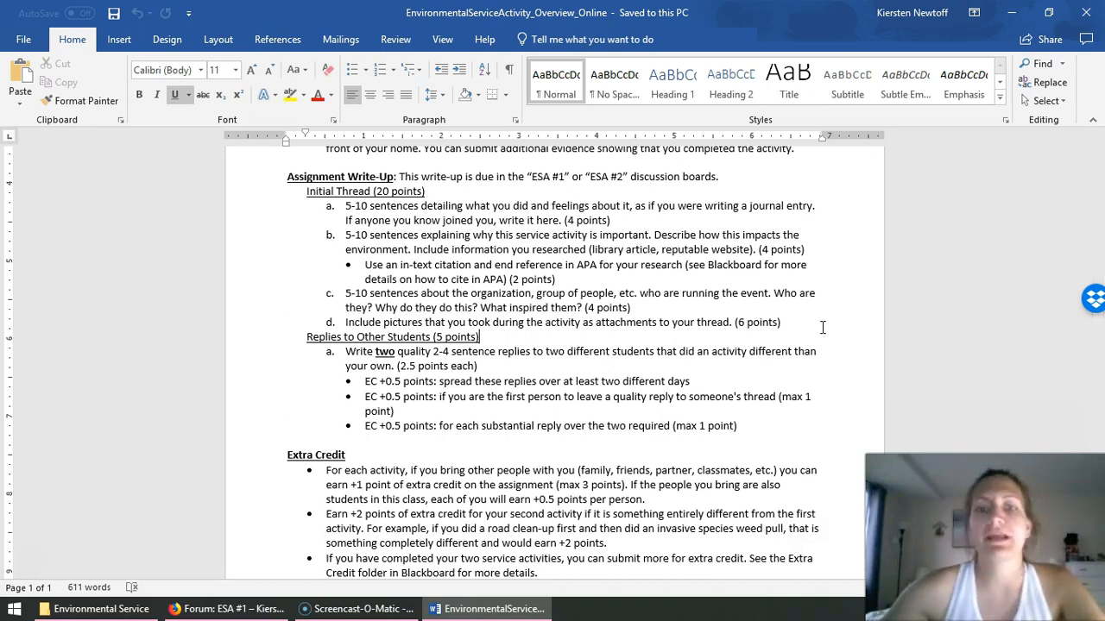
scroll("down", 3)
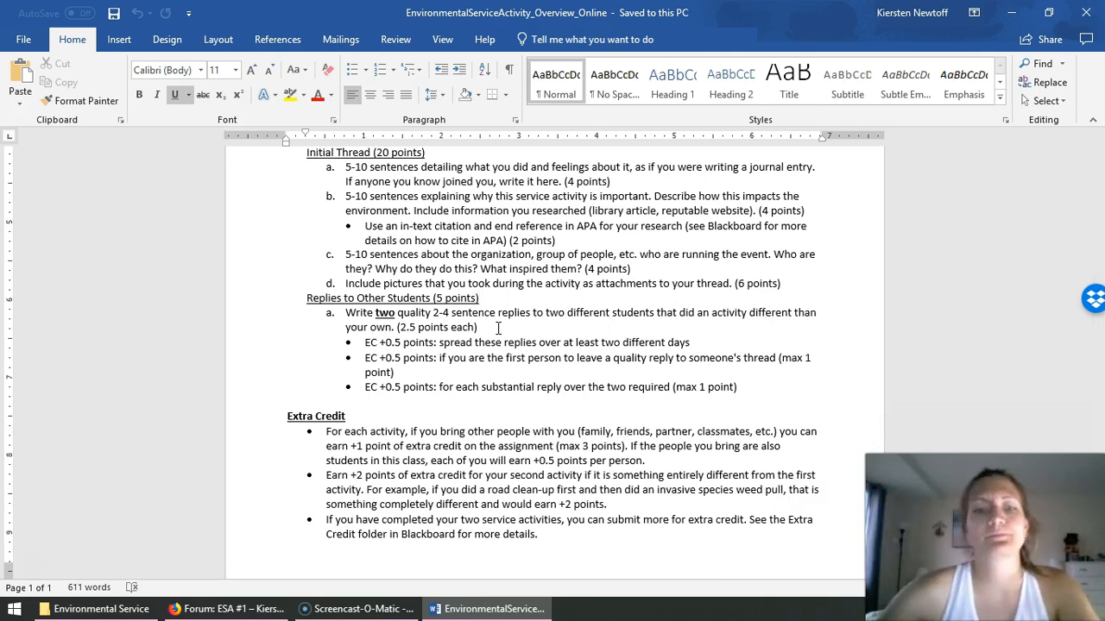
scroll("down", 3)
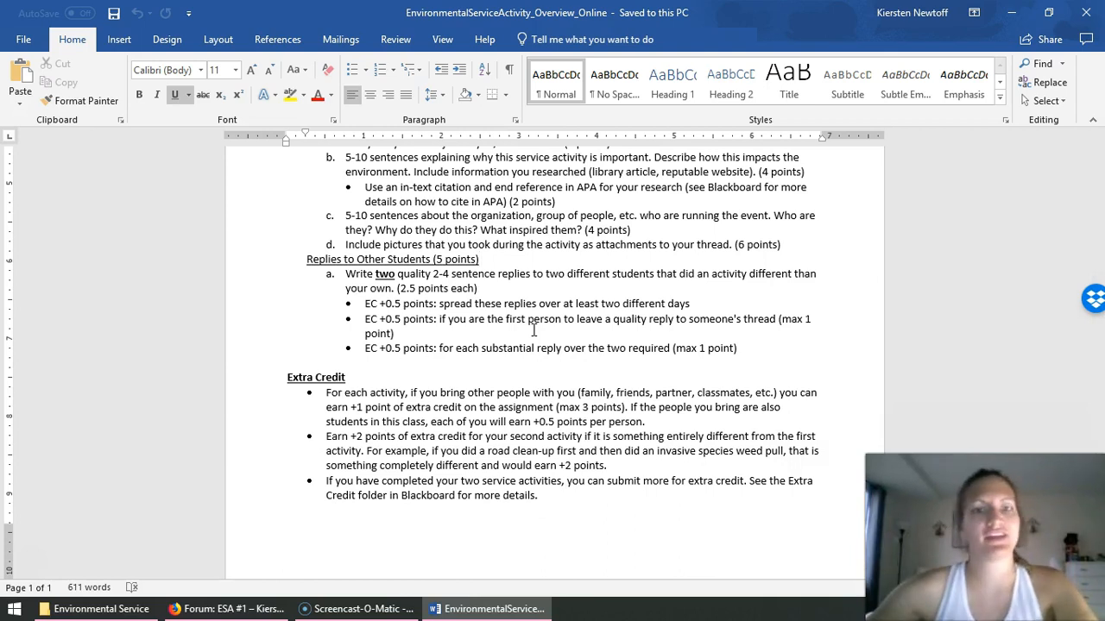
scroll("down", 3)
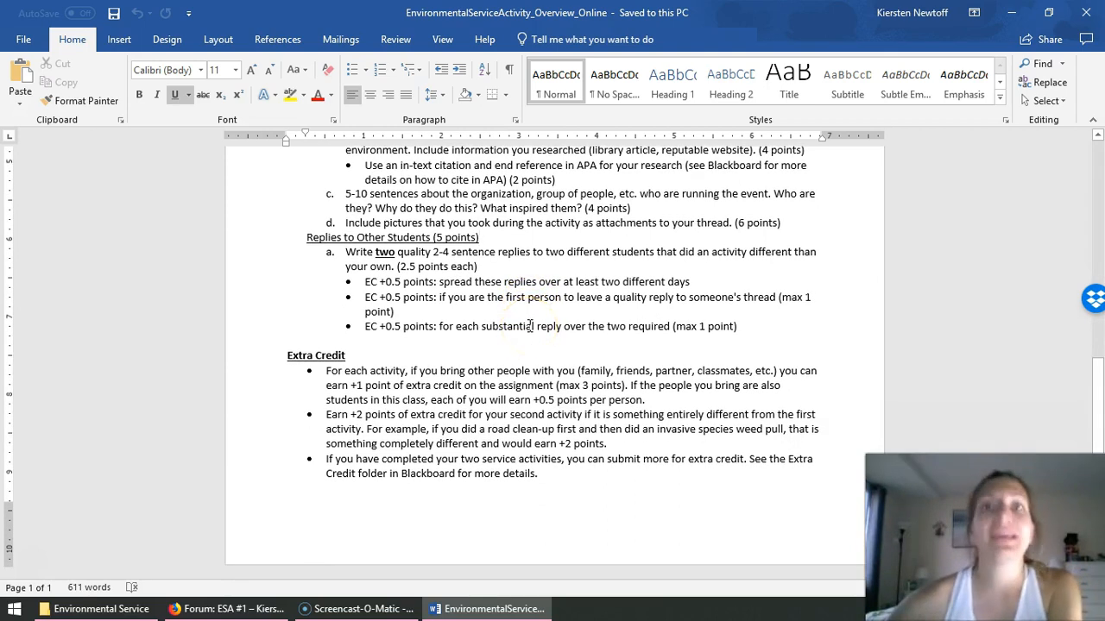